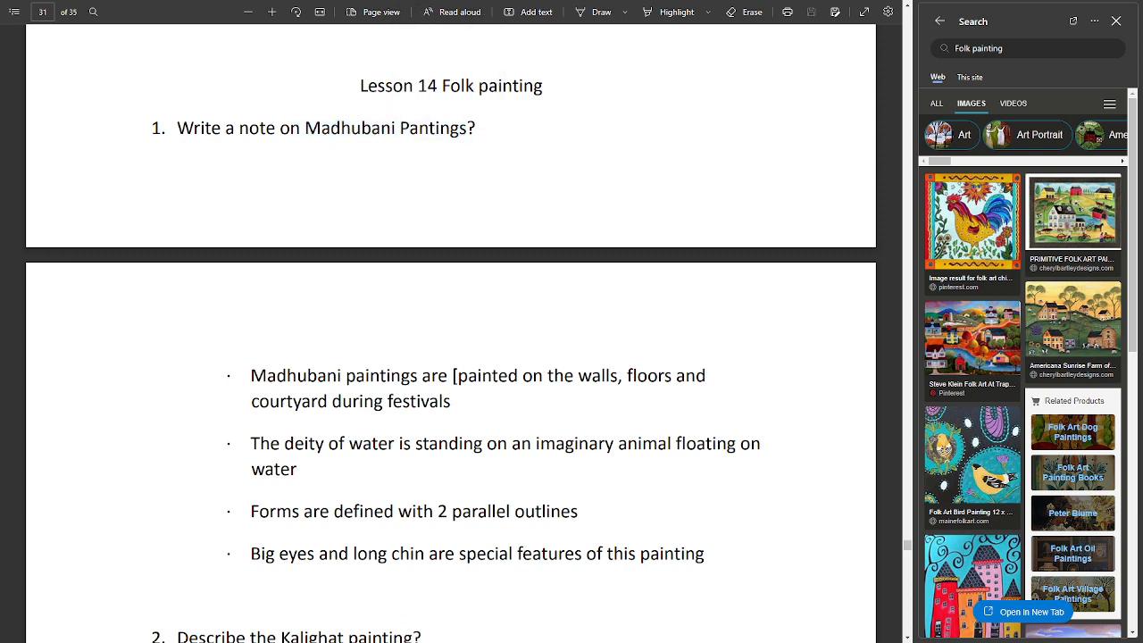
- Search the sidebar for 'Madhubani Pantings' and open two painting images in detail
right_click(387, 127)
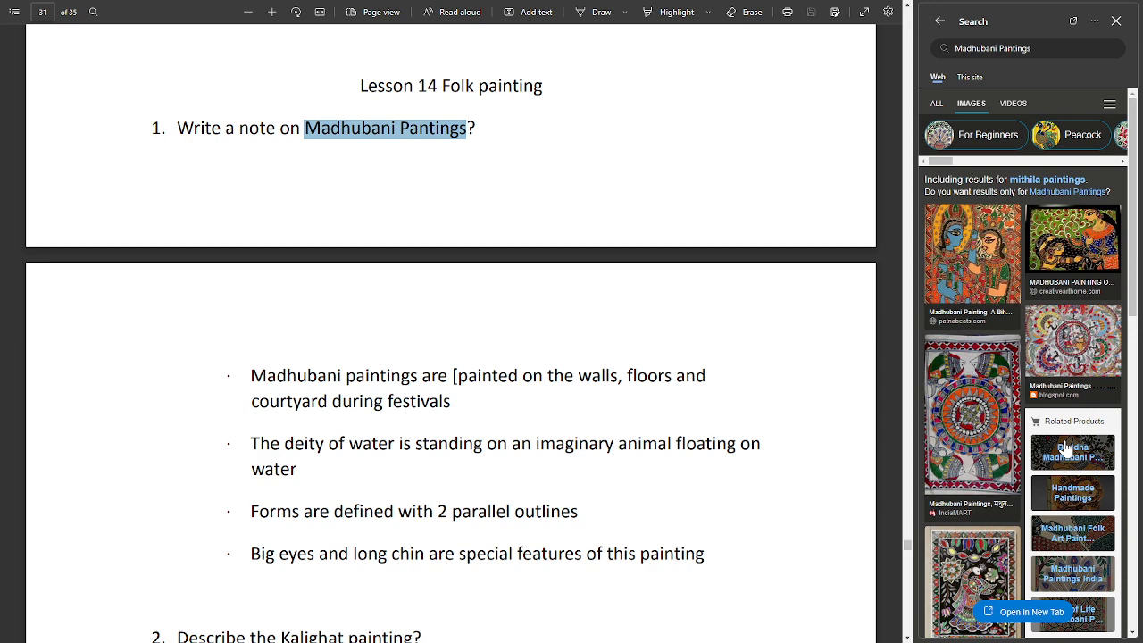
left_click(971, 253)
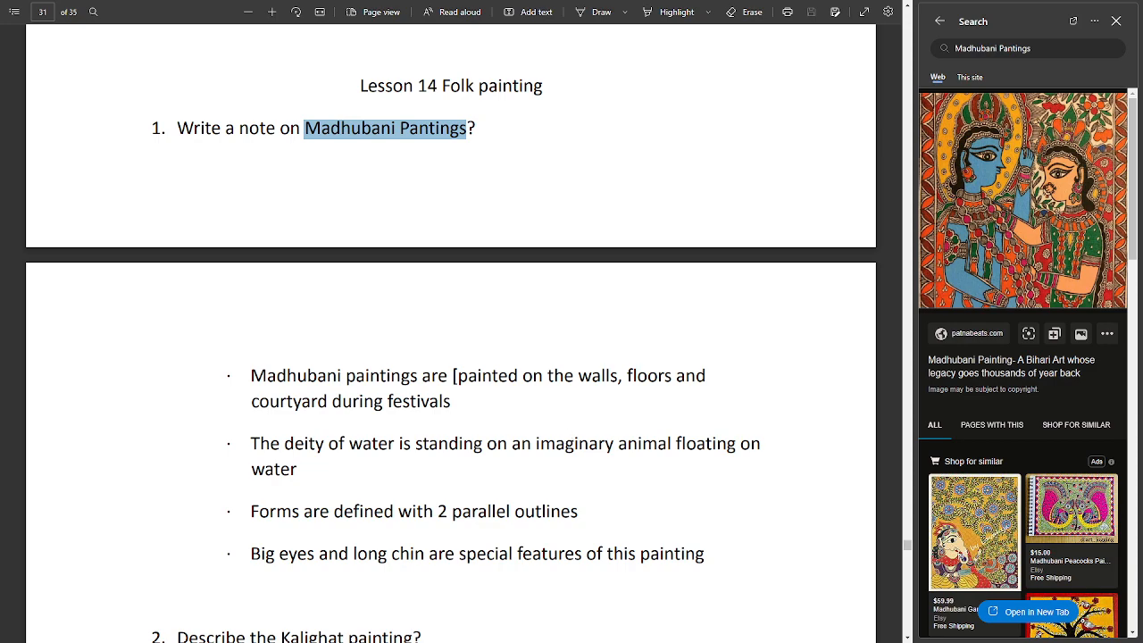
scroll("down", 3)
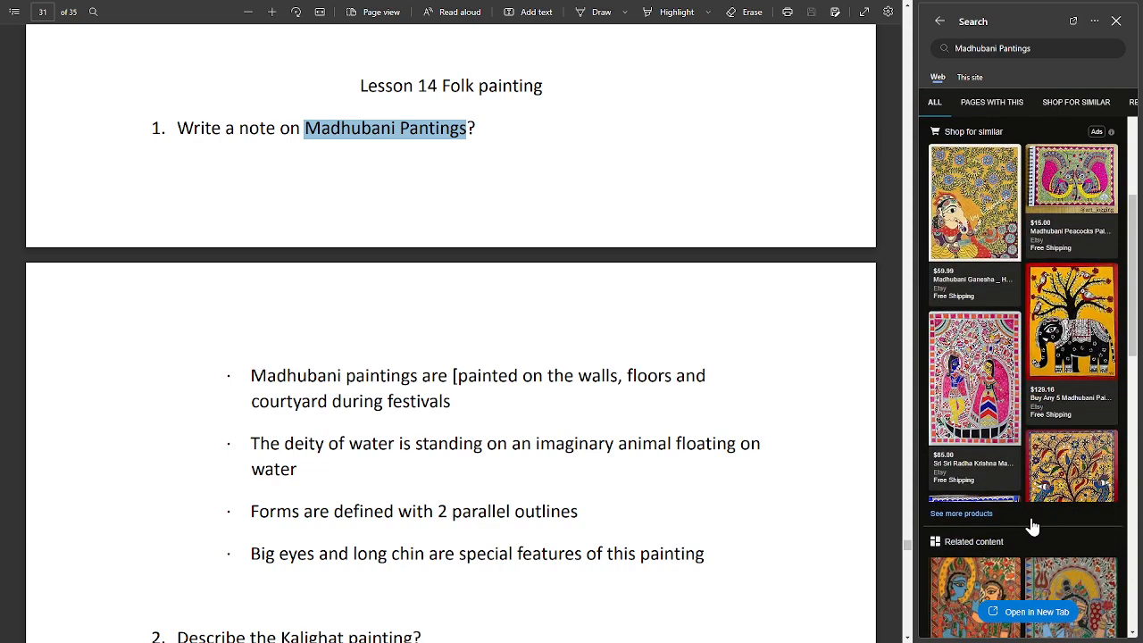
scroll("down", 3)
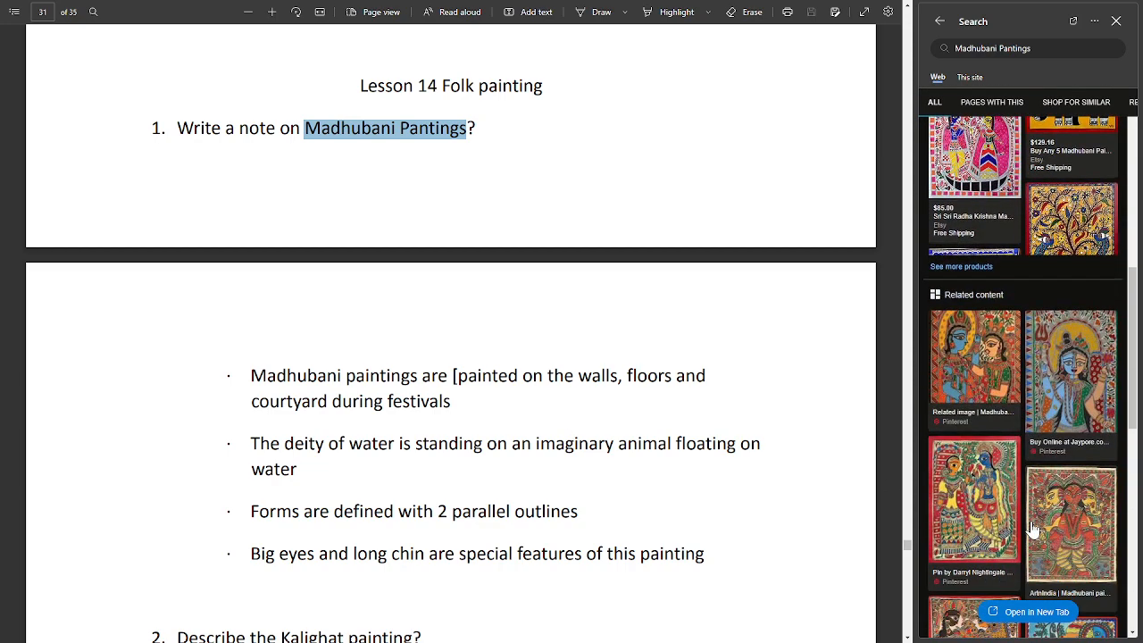
left_click(1070, 524)
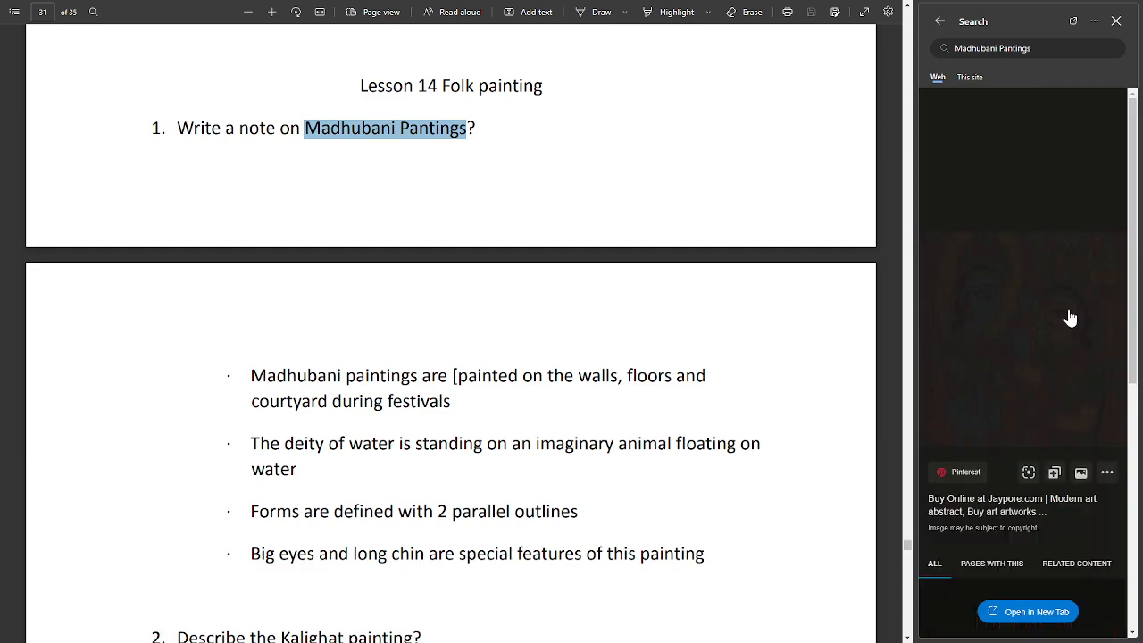
scroll("down", 3)
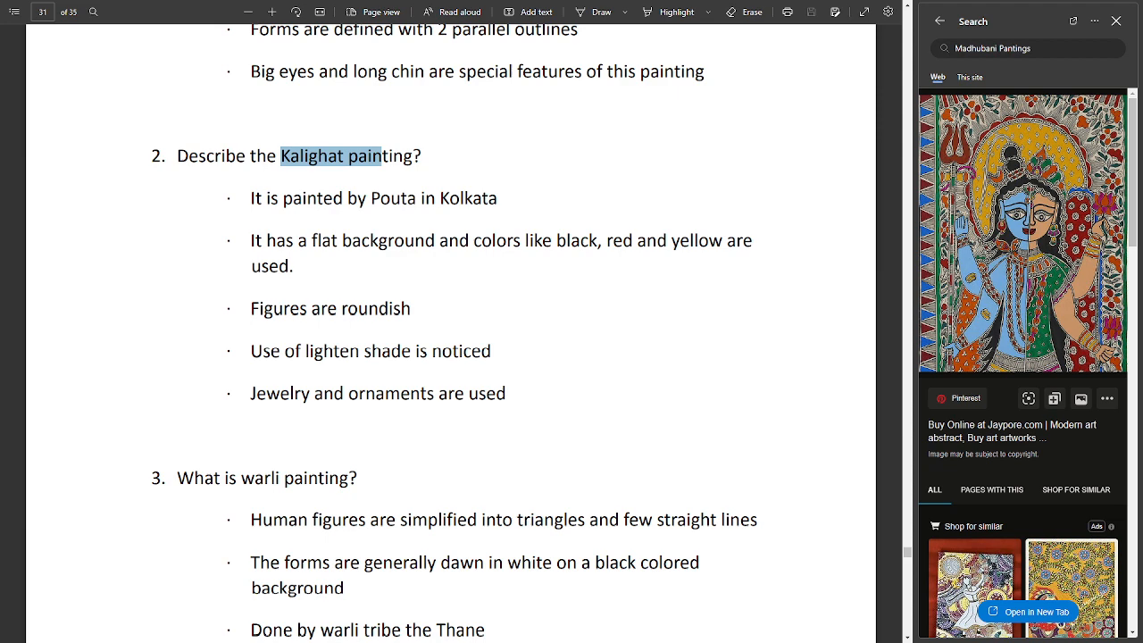
- Search 'Kalighat painting' in the sidebar and browse its image results
right_click(348, 155)
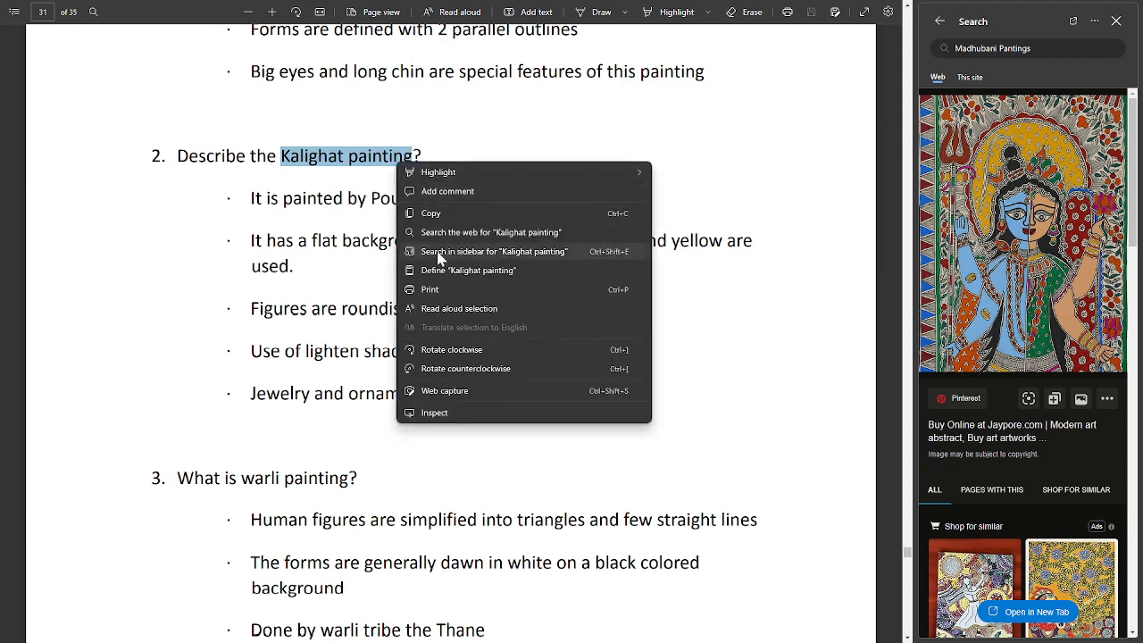
left_click(495, 251)
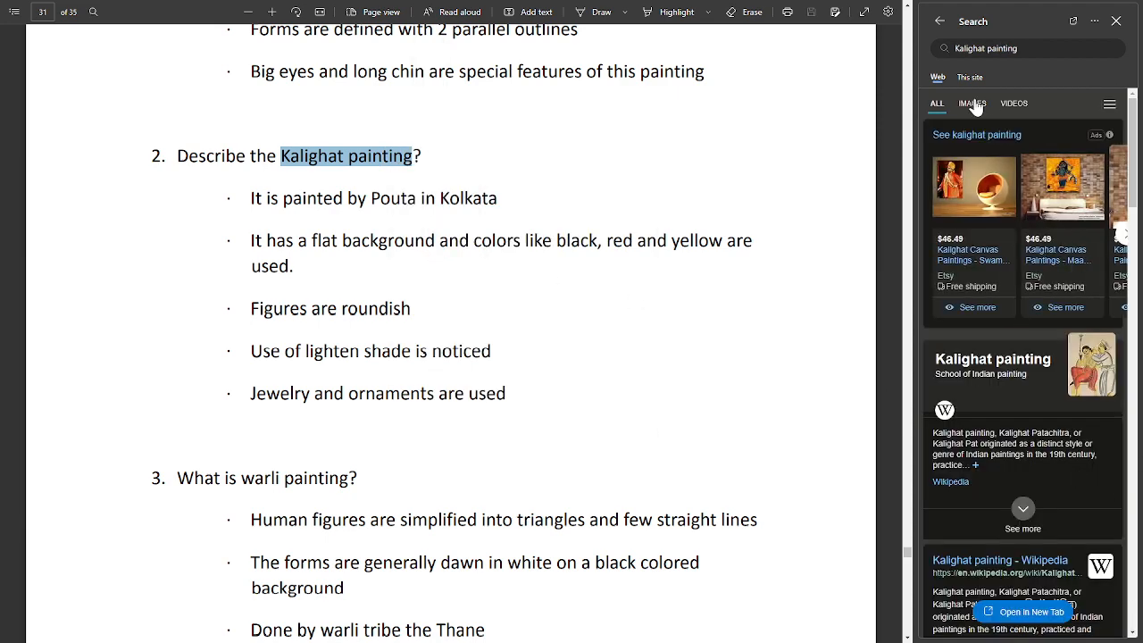
left_click(970, 103)
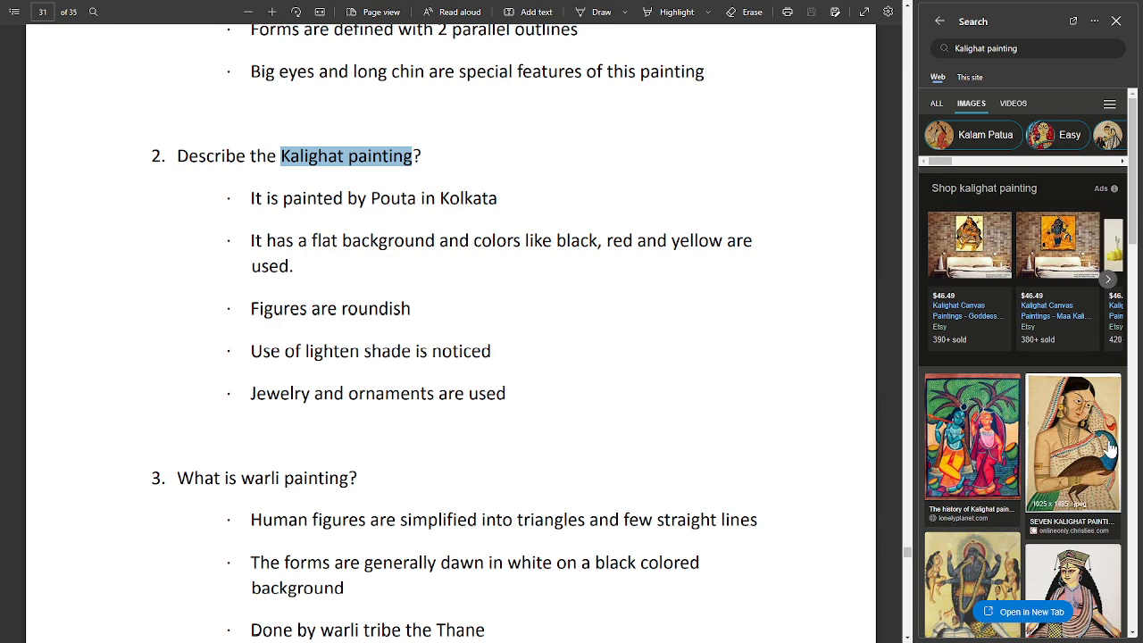
scroll("down", 3)
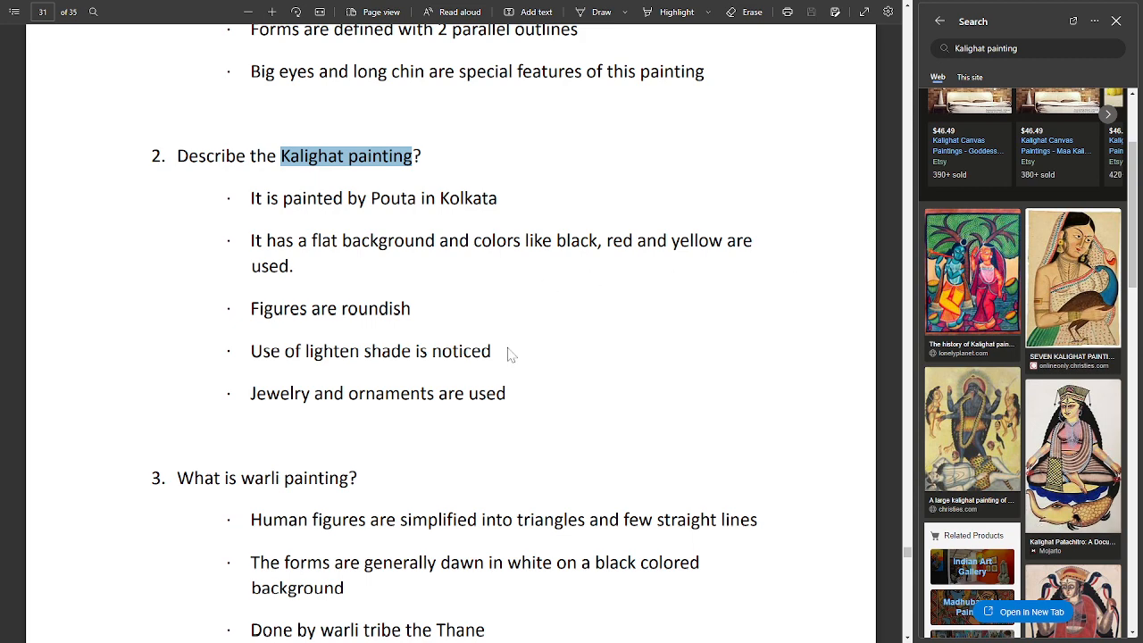
scroll("down", 3)
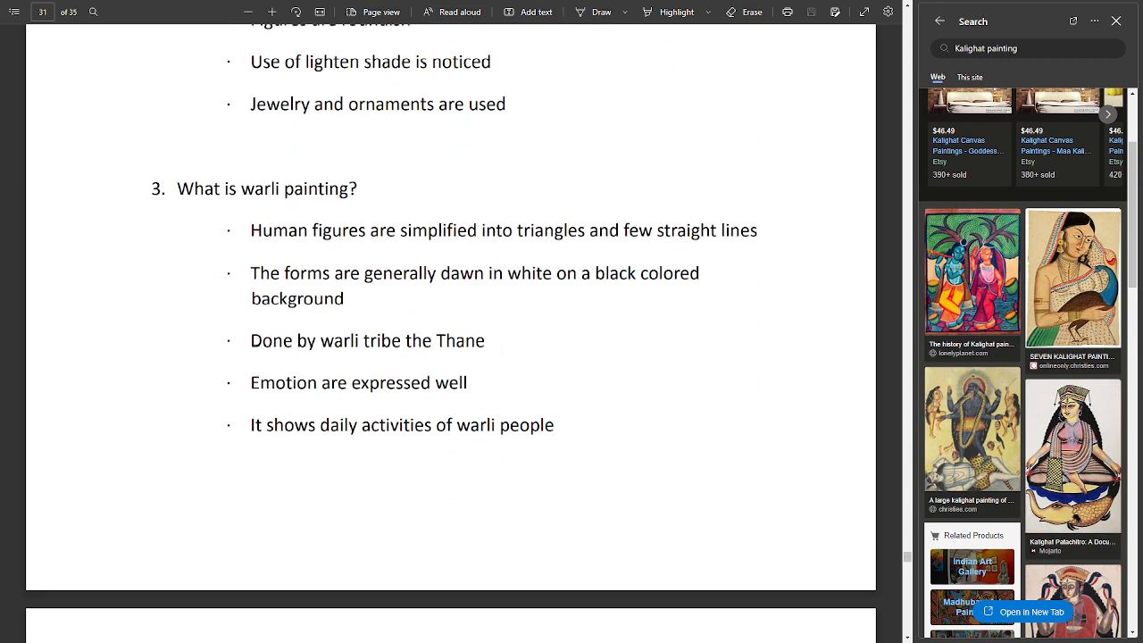
- Search 'warli painting' in the sidebar and open the first image result
right_click(300, 187)
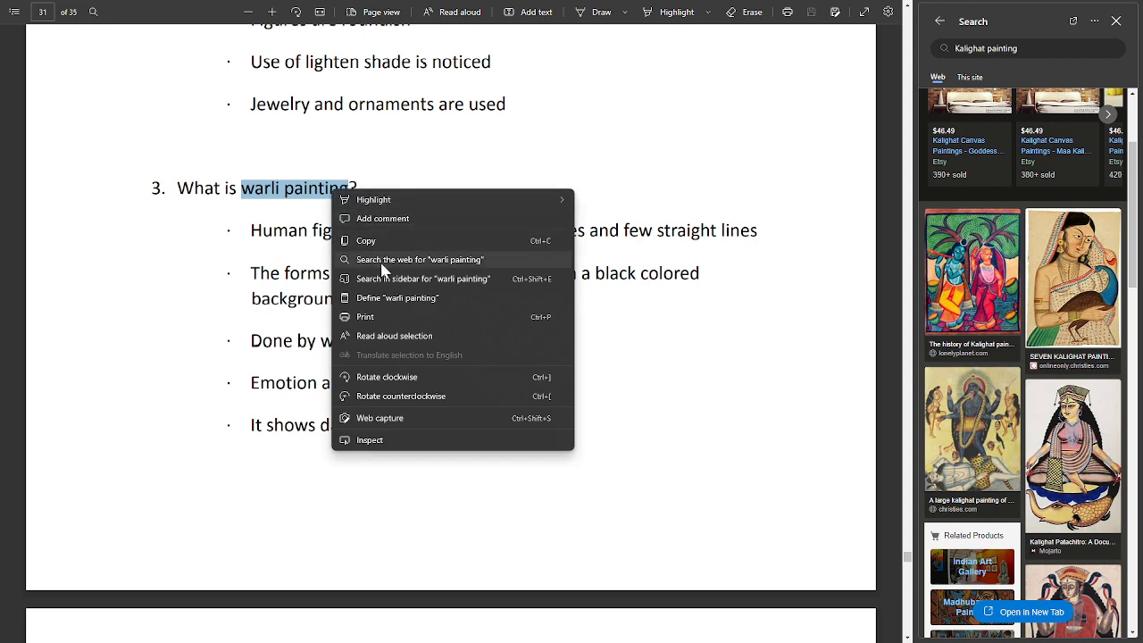
left_click(420, 260)
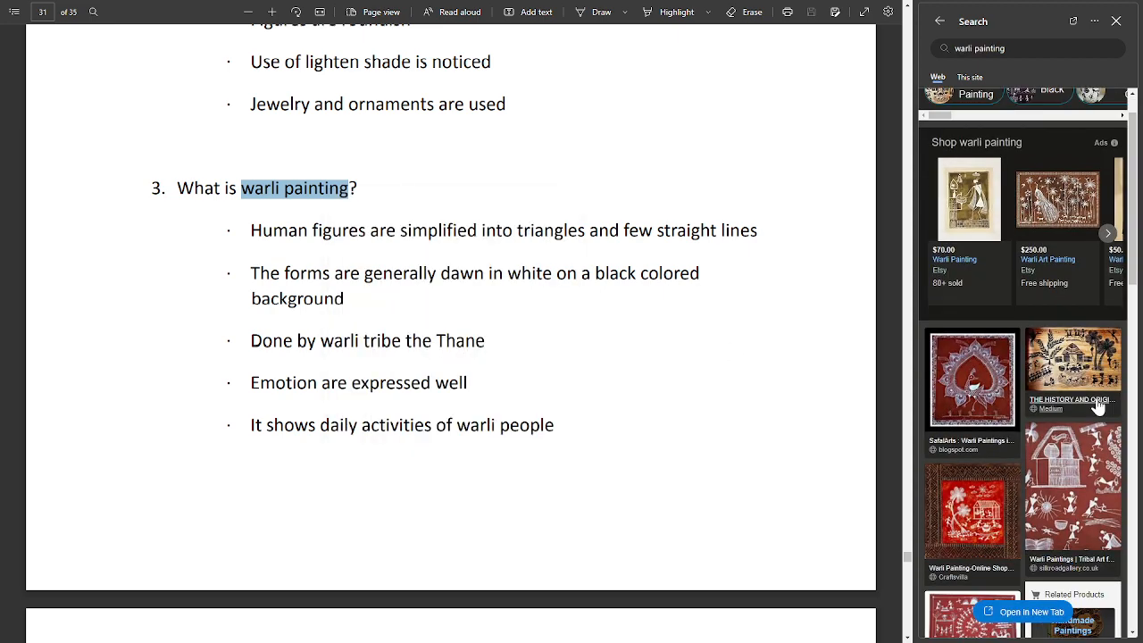
scroll("down", 3)
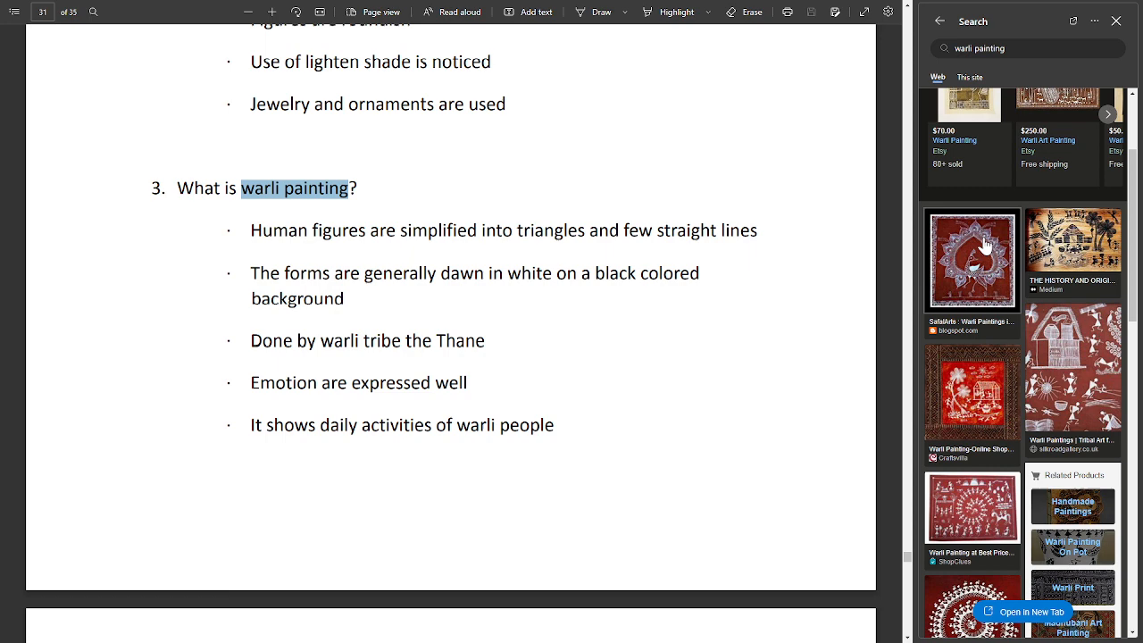
left_click(971, 259)
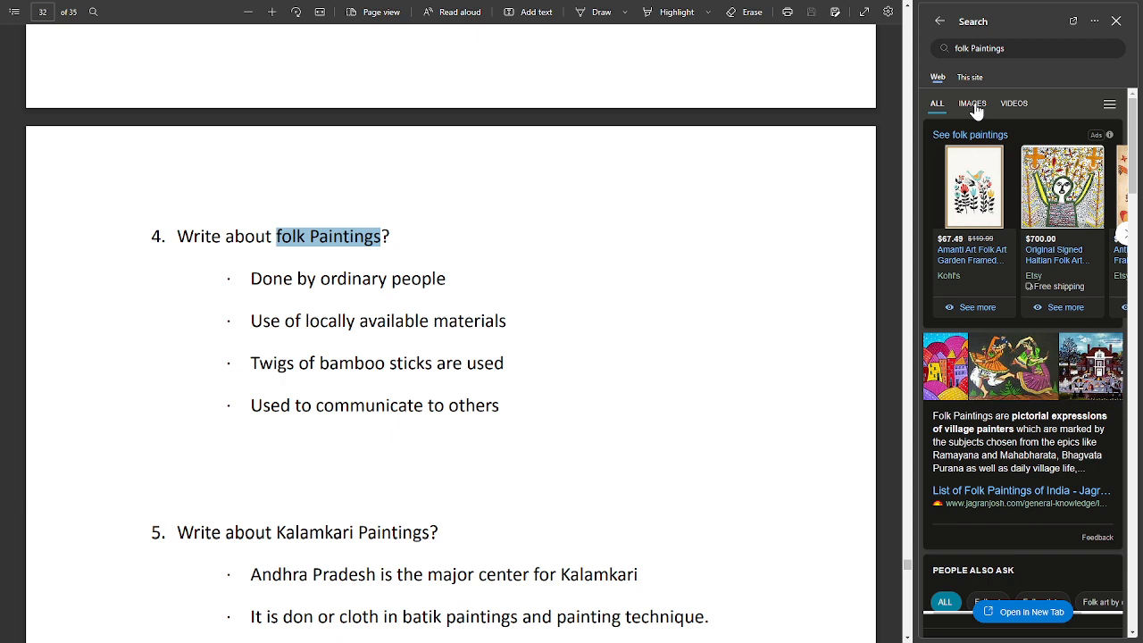
- Scroll the PDF down to question 5 on Kalamkari Paintings
scroll("down", 3)
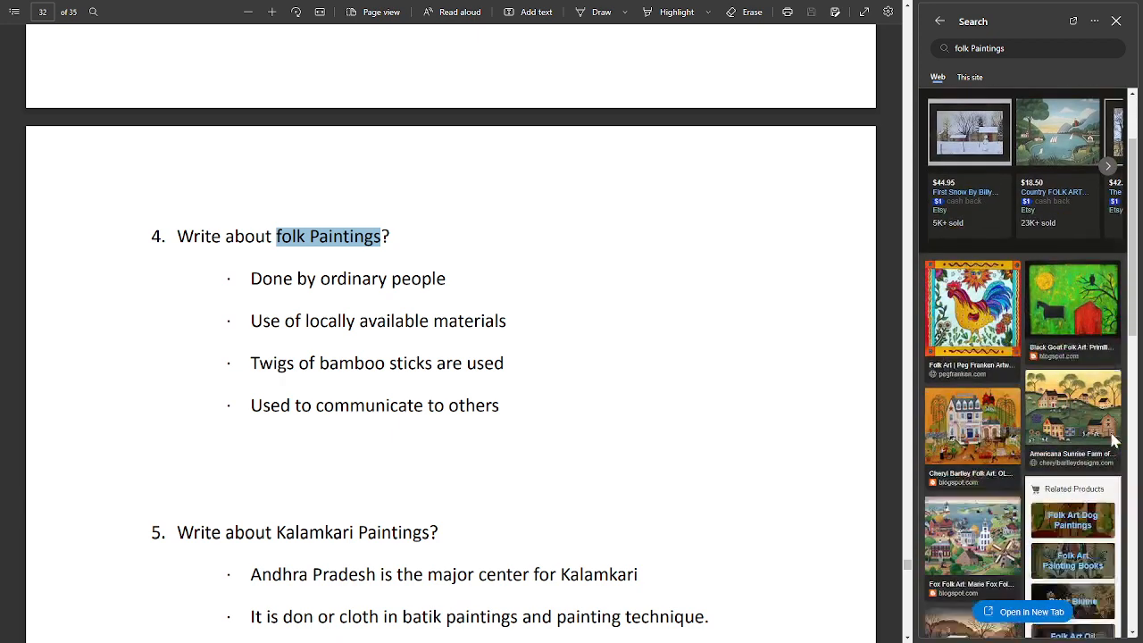
scroll("down", 3)
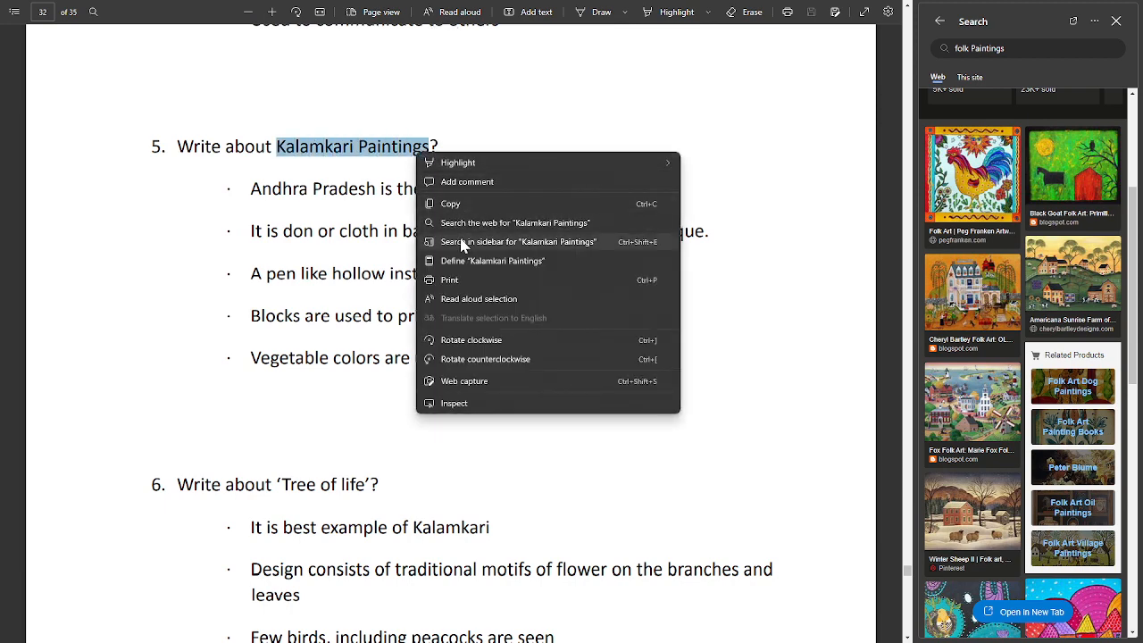
- Search the sidebar for 'Kalamkari Paintings', open the peacock image, then scroll to question 6
left_click(520, 241)
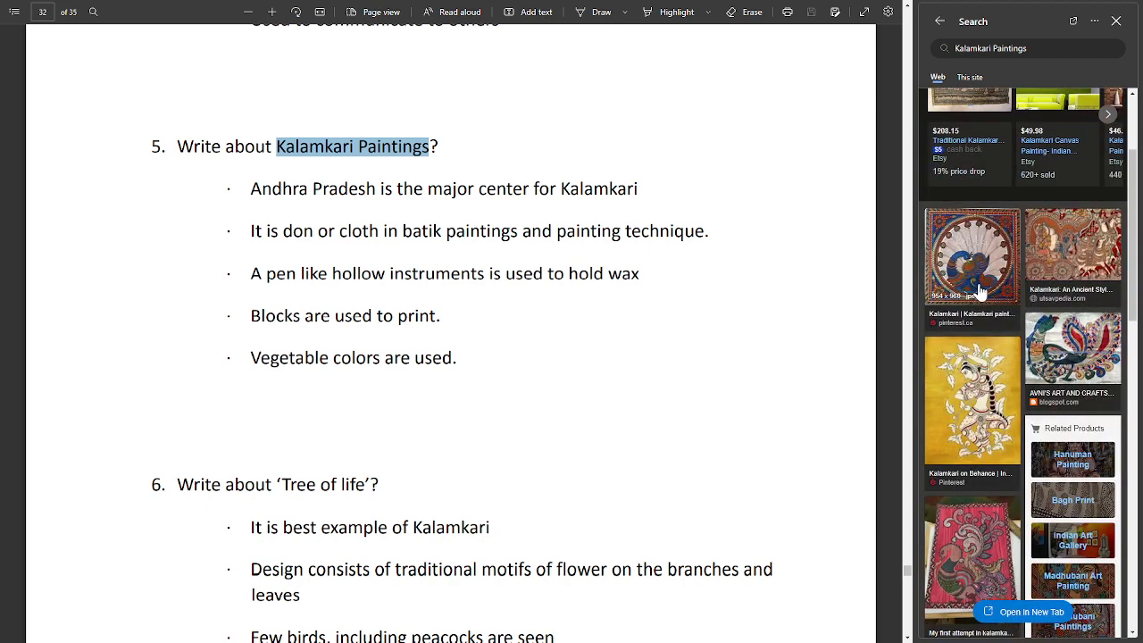
left_click(972, 257)
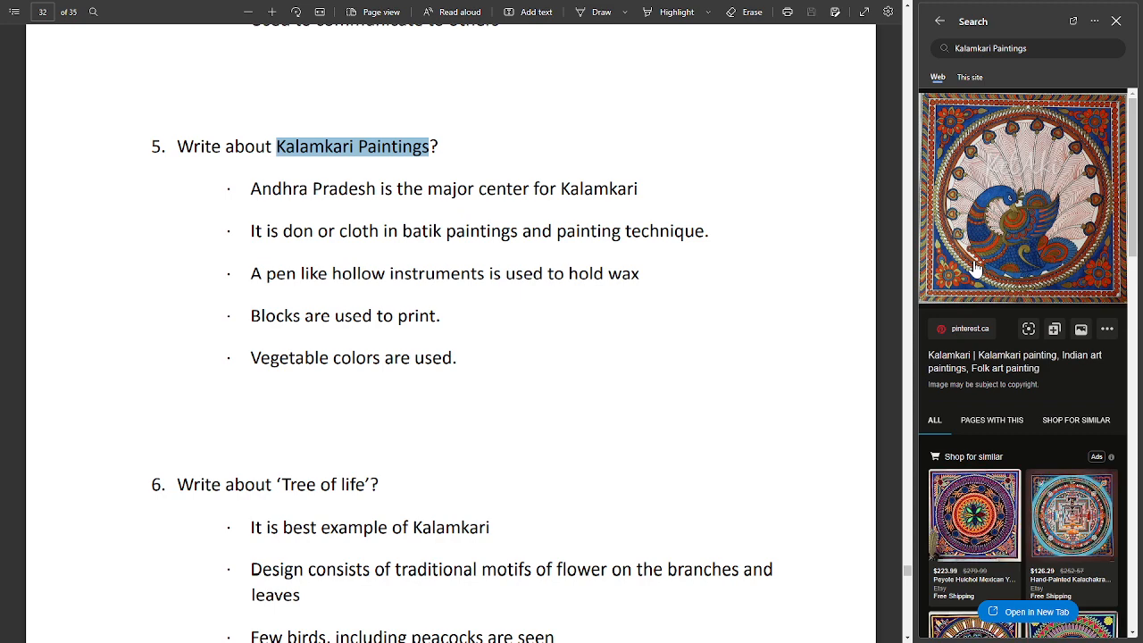
mouse_move(939, 19)
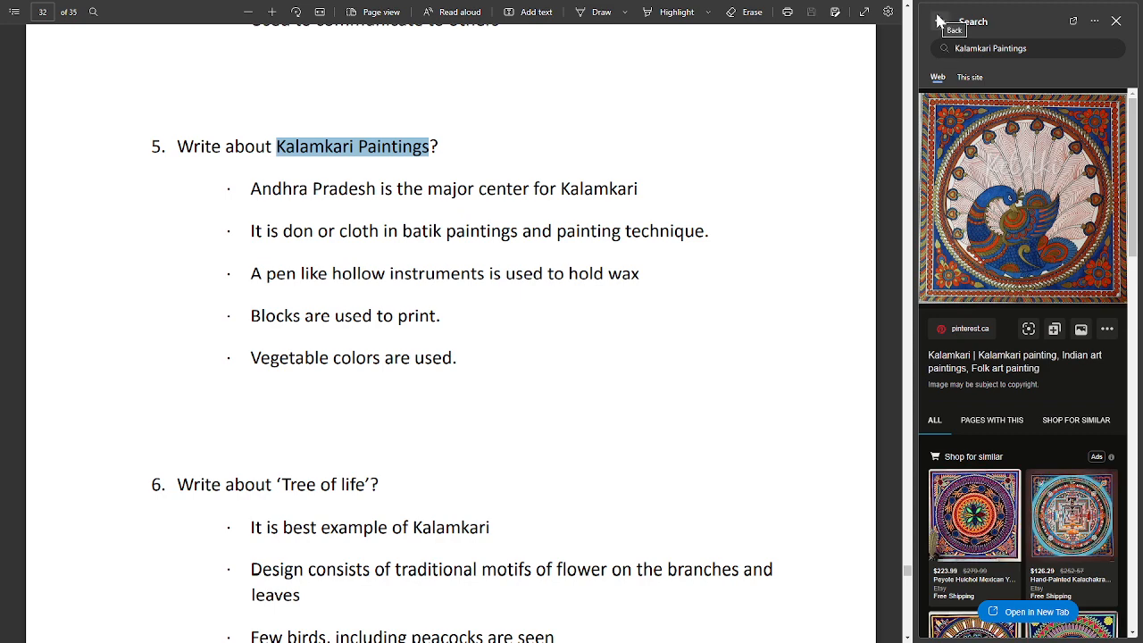
scroll("down", 3)
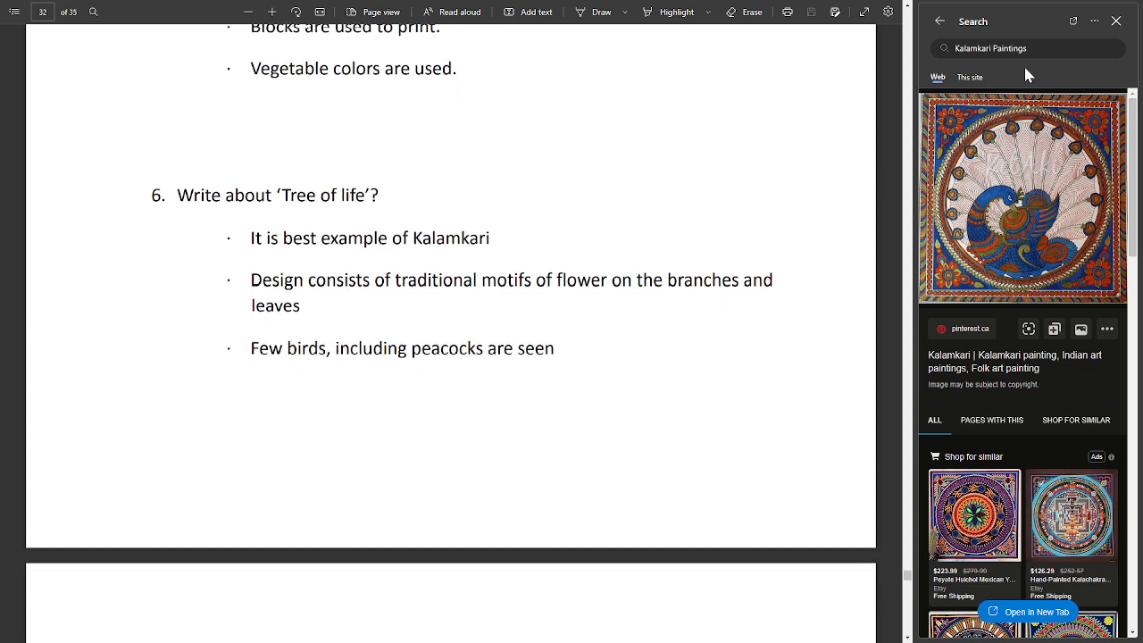
scroll("down", 3)
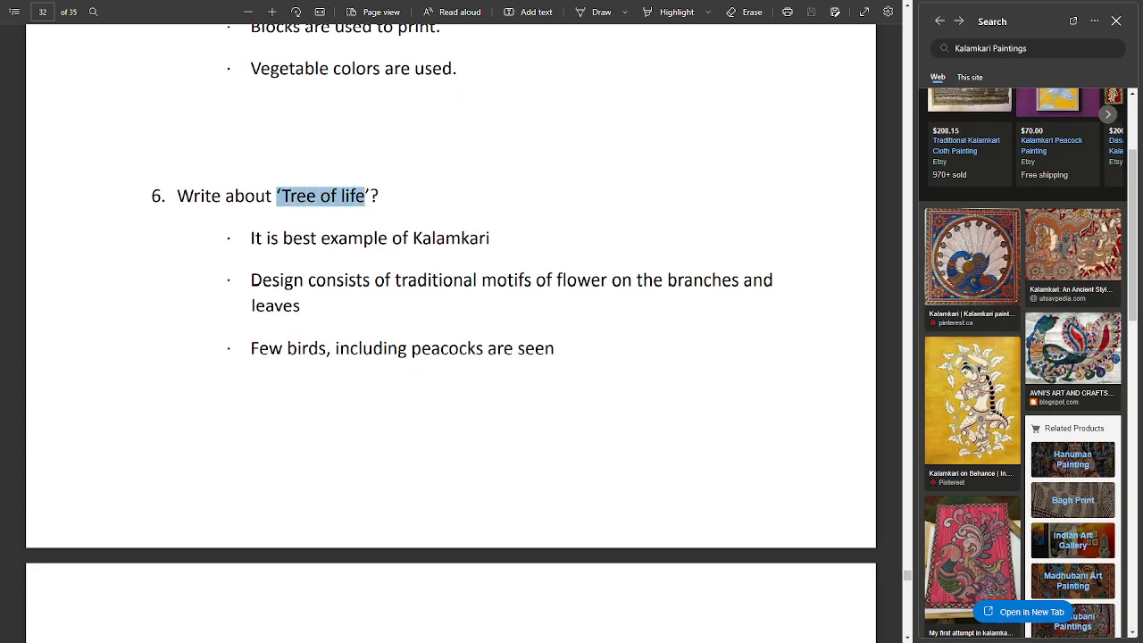
- Show sidebar image results for 'Tree of life' with 'kala' added, then scroll to question 7
right_click(321, 195)
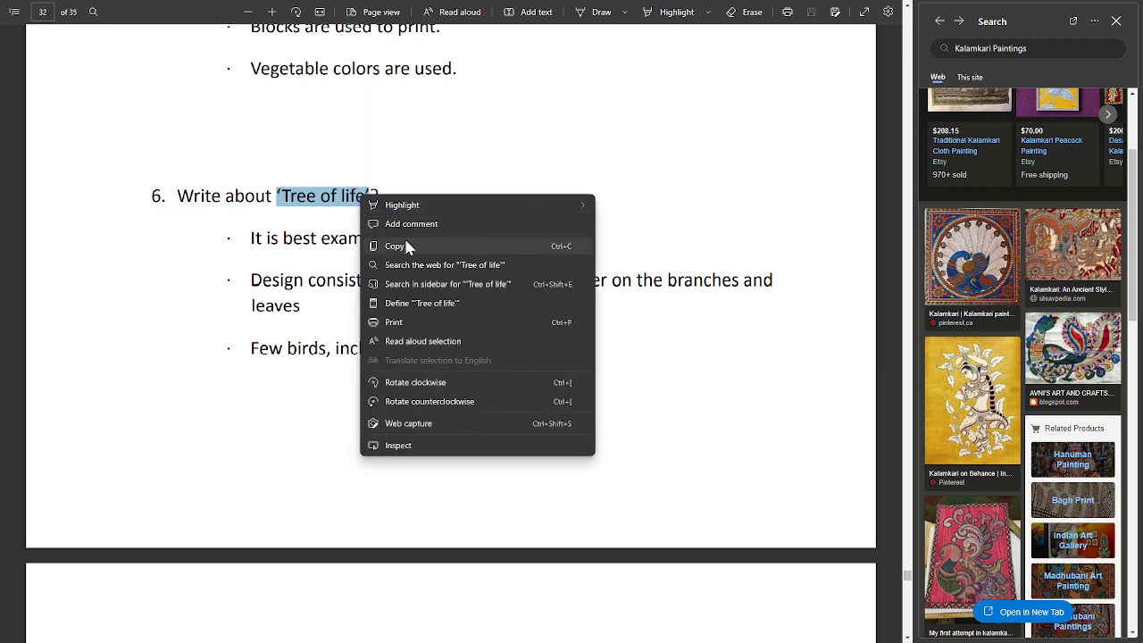
left_click(444, 265)
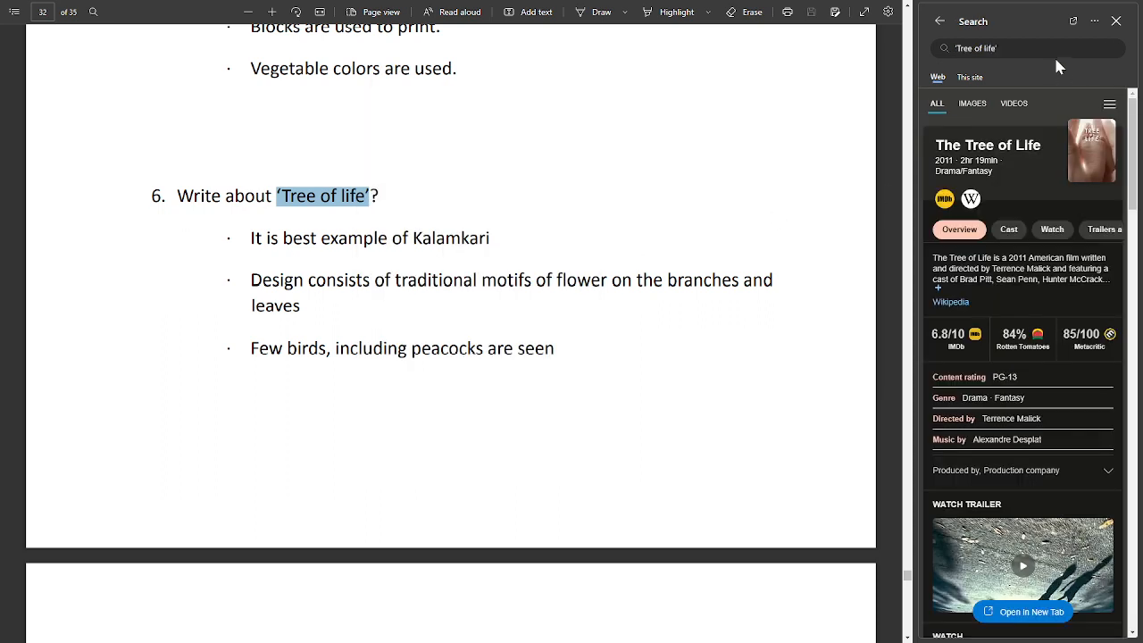
left_click(971, 102)
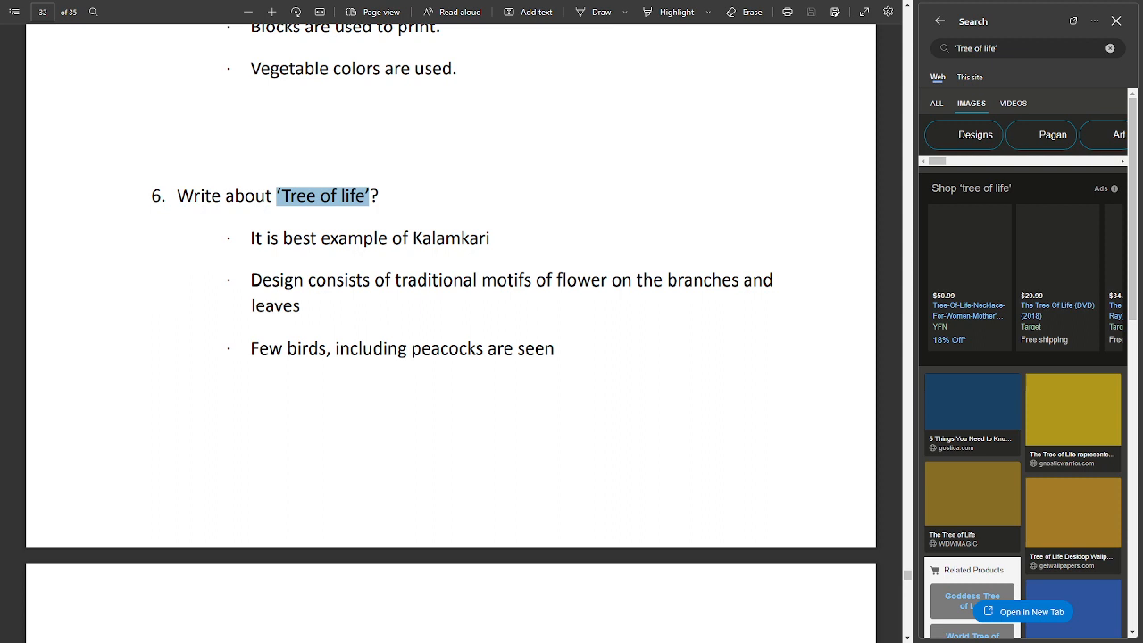
left_click(982, 49)
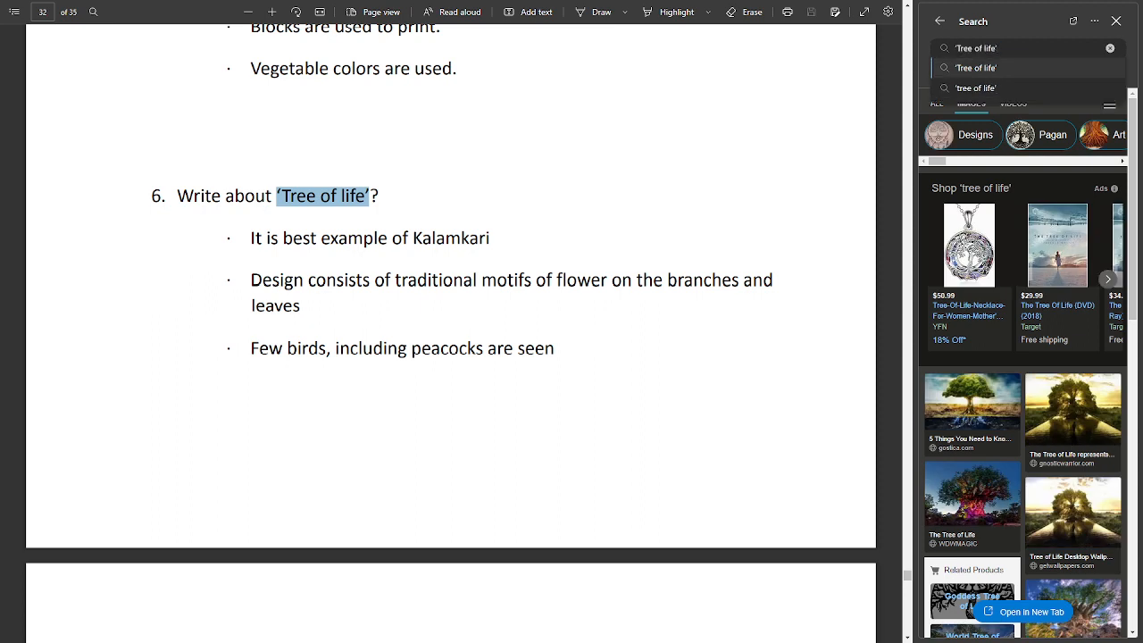
type("k")
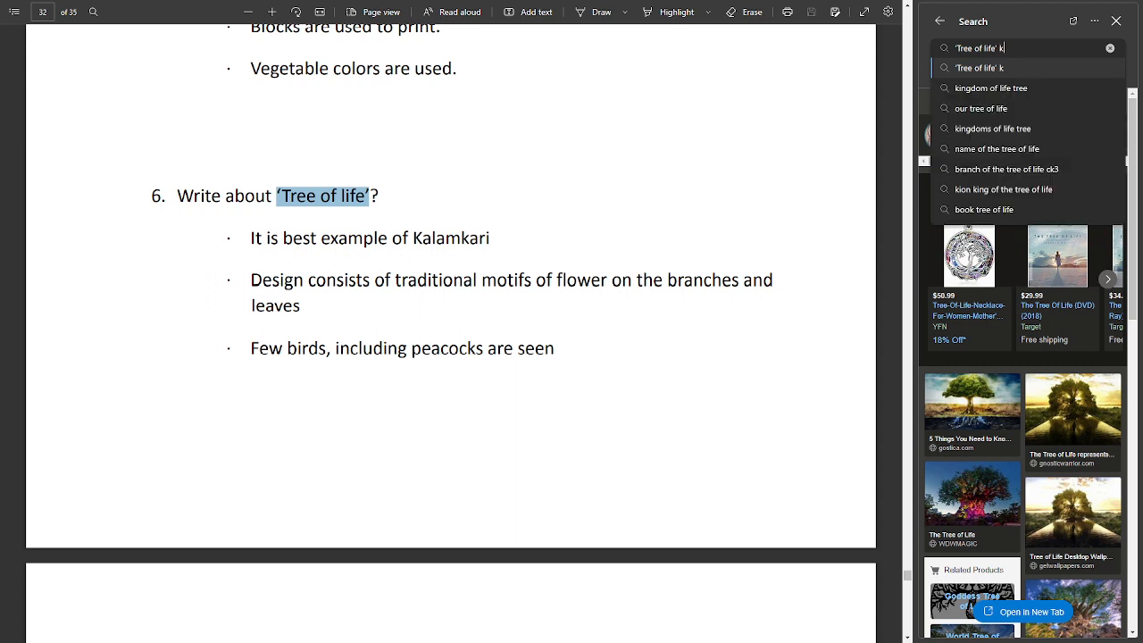
type("alamkari")
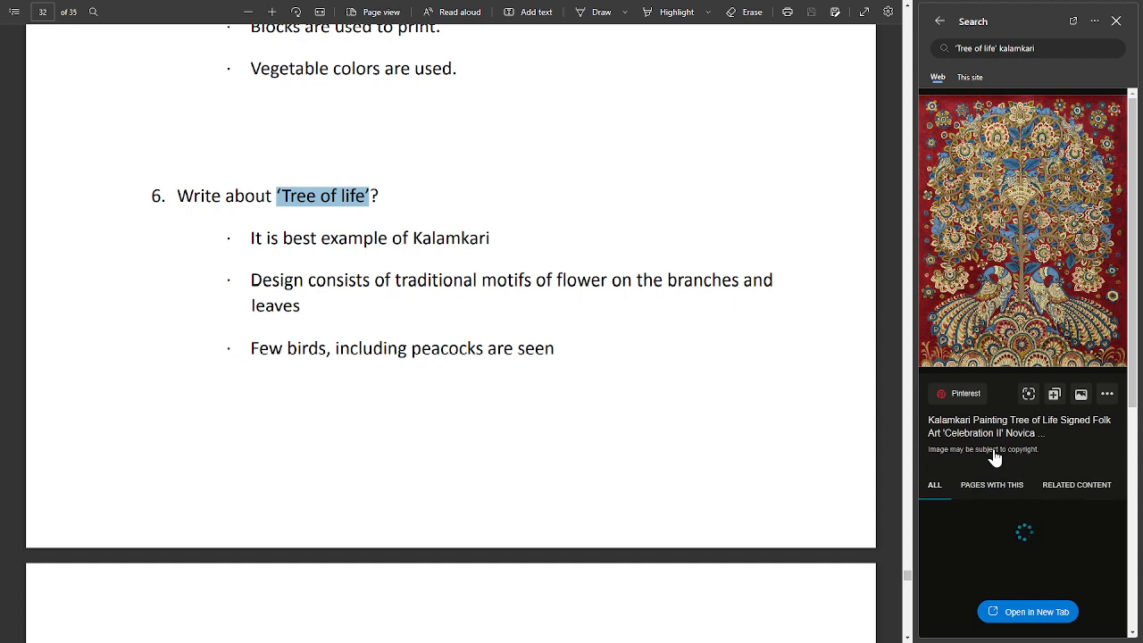
scroll("down", 3)
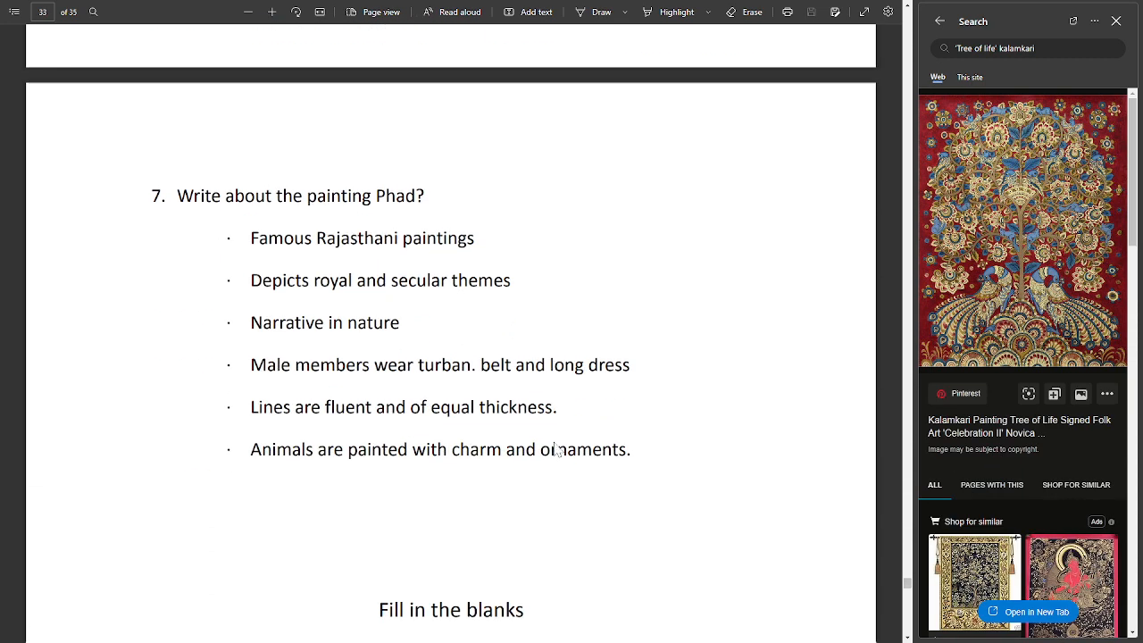
- Select 'painting Phad' and switch its sidebar results to images
scroll("down", 3)
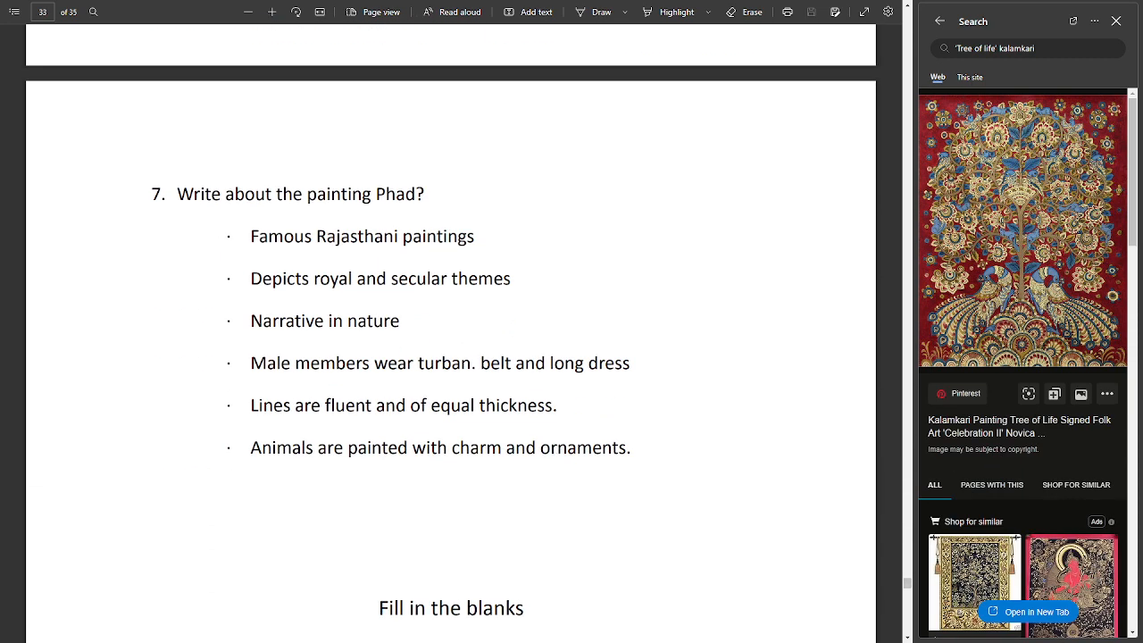
double_click(361, 194)
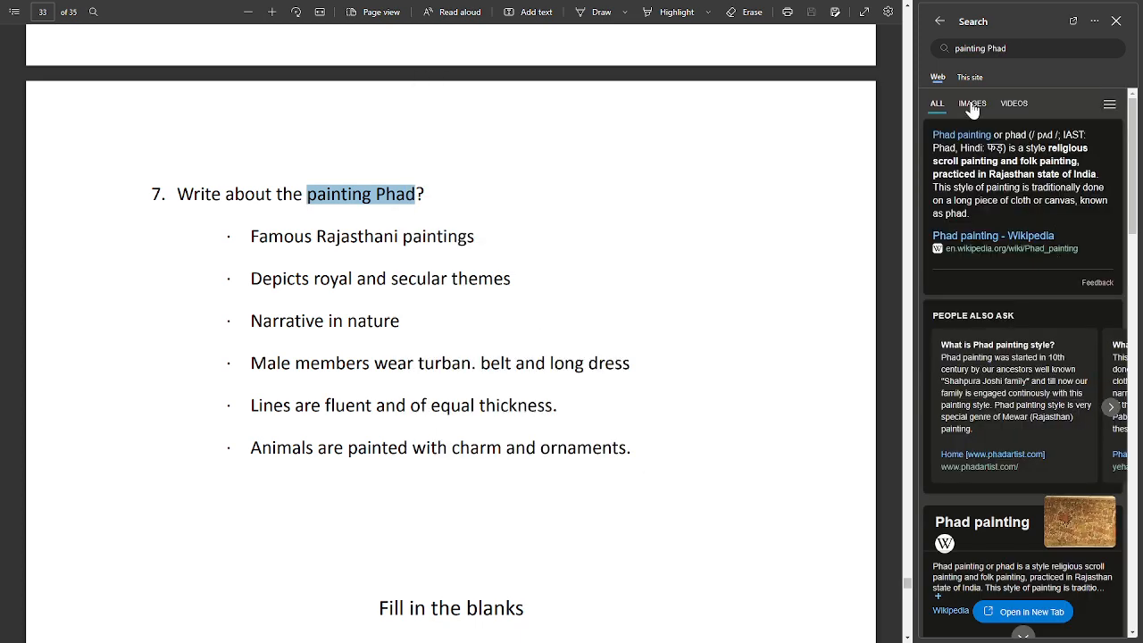
left_click(972, 103)
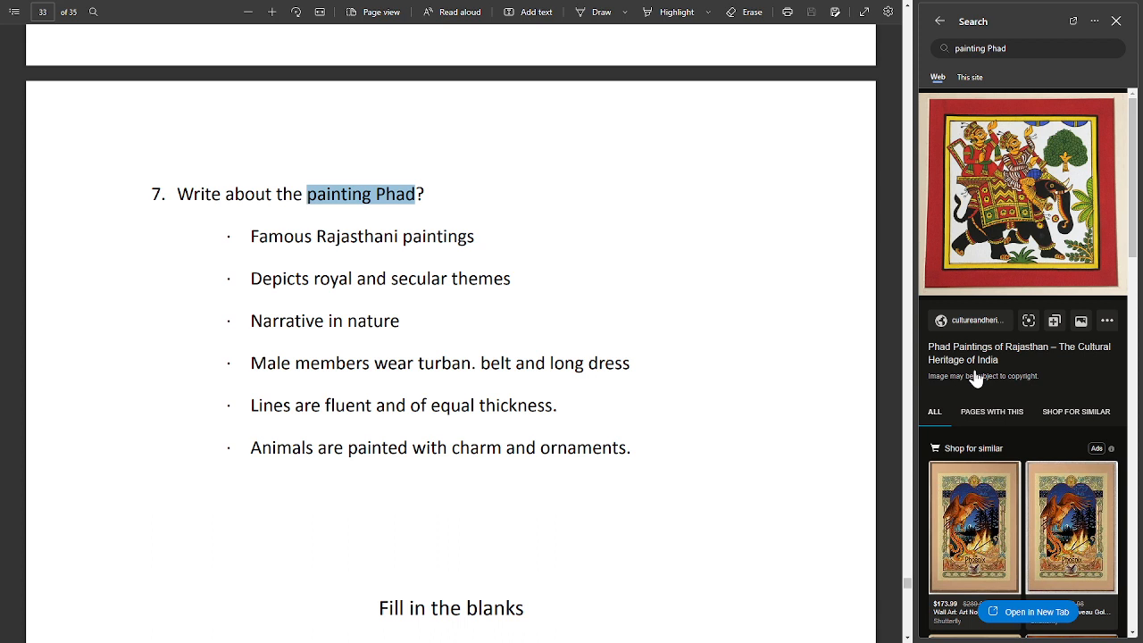
mouse_move(754, 396)
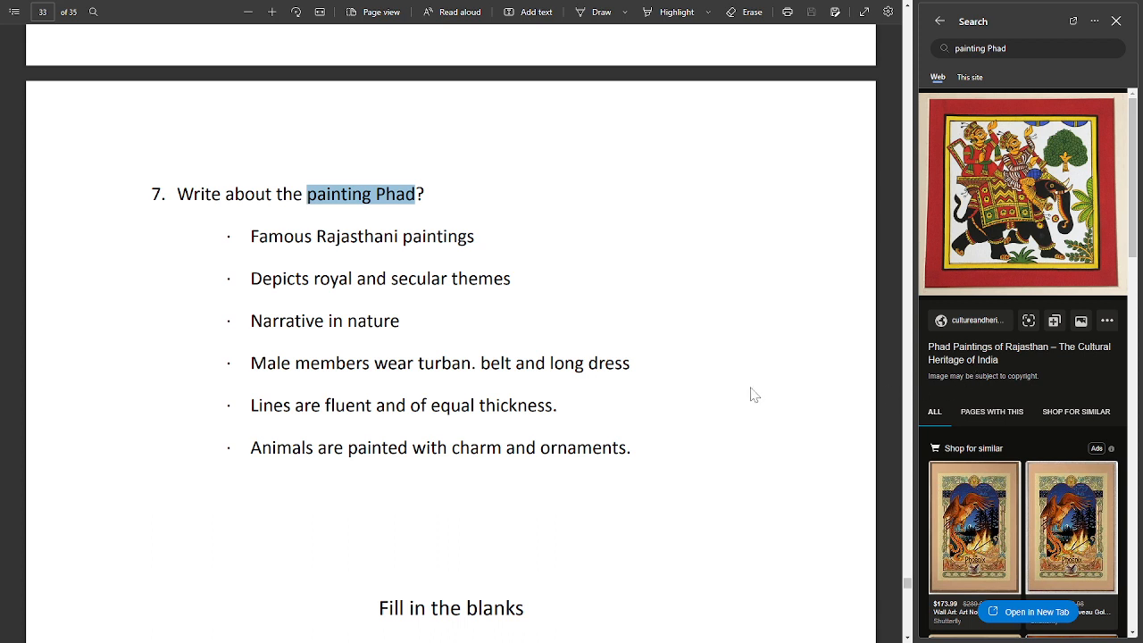